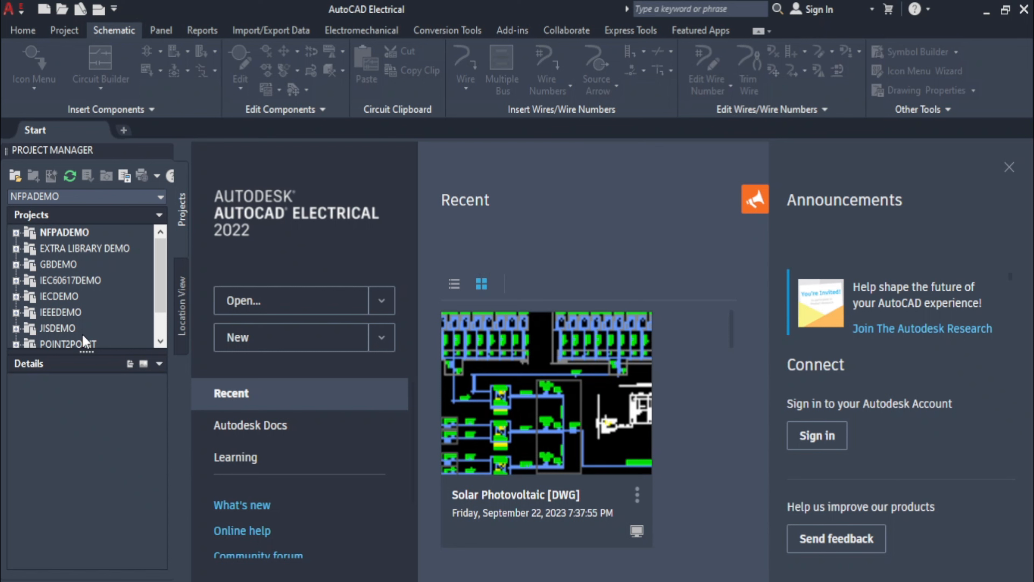
{"action": "mouse_move", "coordinate": [97, 261]}
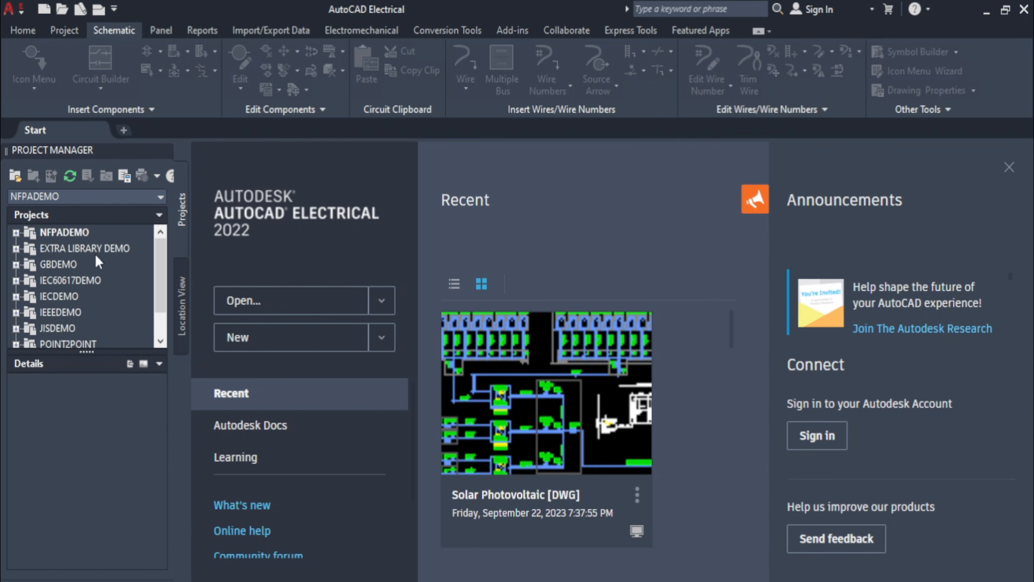
{"action": "mouse_move", "coordinate": [447, 249]}
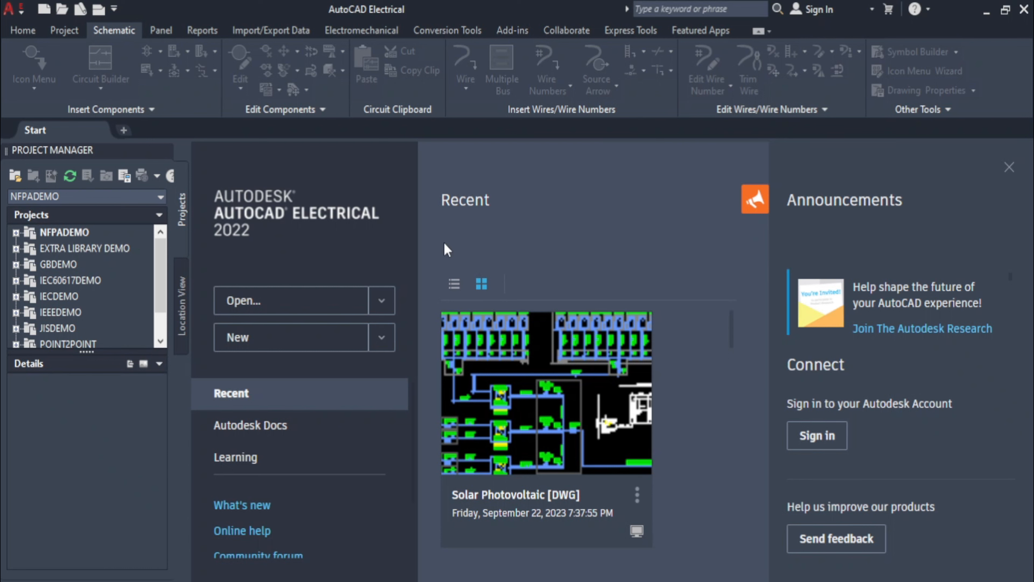
{"action": "mouse_move", "coordinate": [422, 250]}
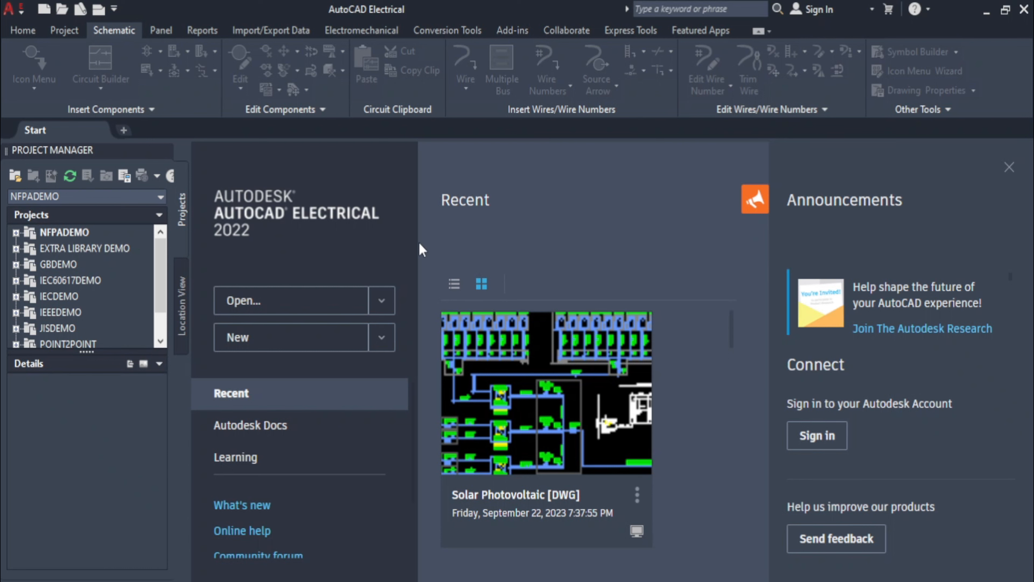
{"action": "mouse_move", "coordinate": [916, 179]}
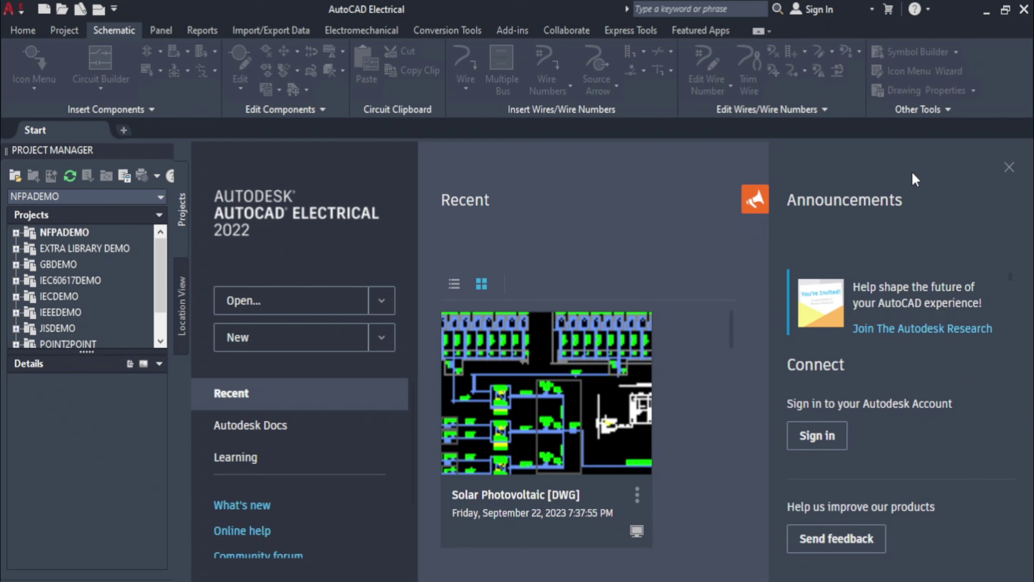
{"action": "mouse_move", "coordinate": [855, 227]}
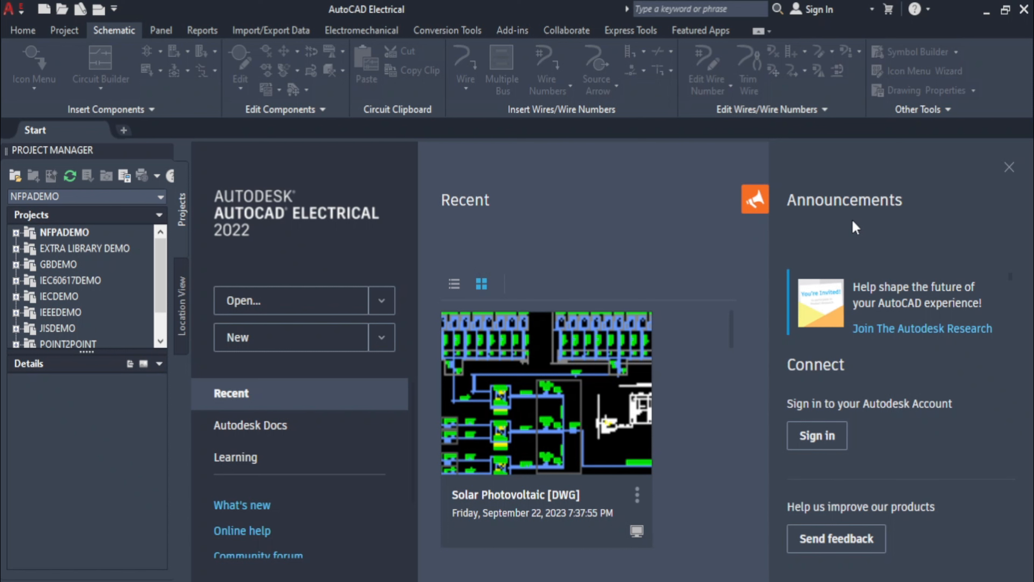
{"action": "mouse_move", "coordinate": [539, 346]}
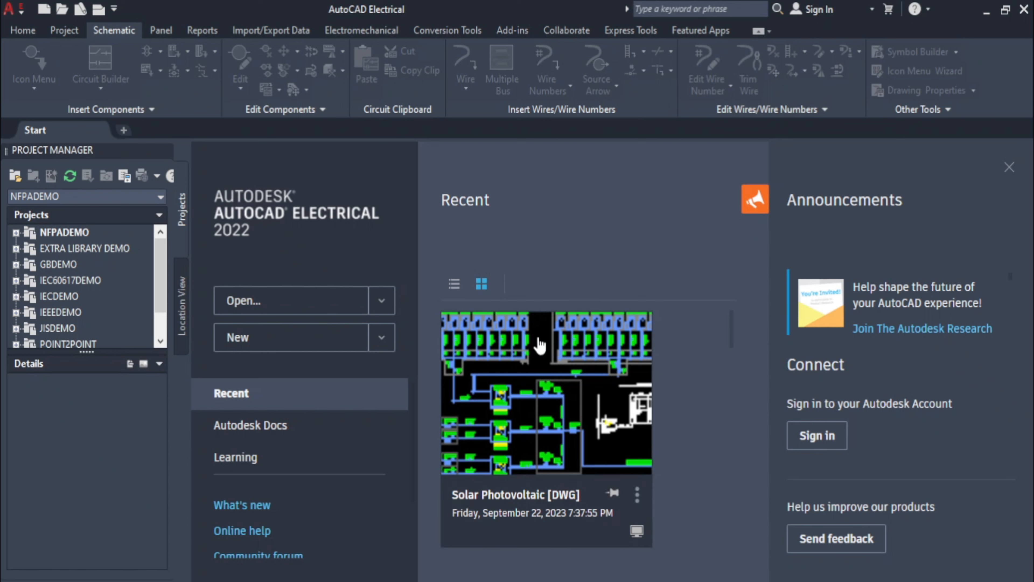
{"action": "mouse_move", "coordinate": [502, 361]}
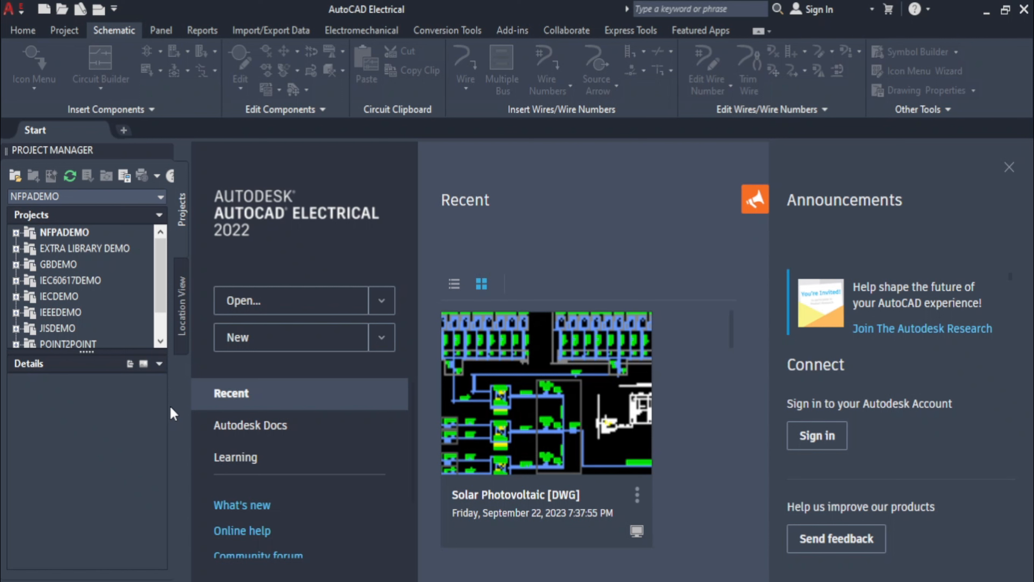
{"action": "mouse_move", "coordinate": [250, 249]}
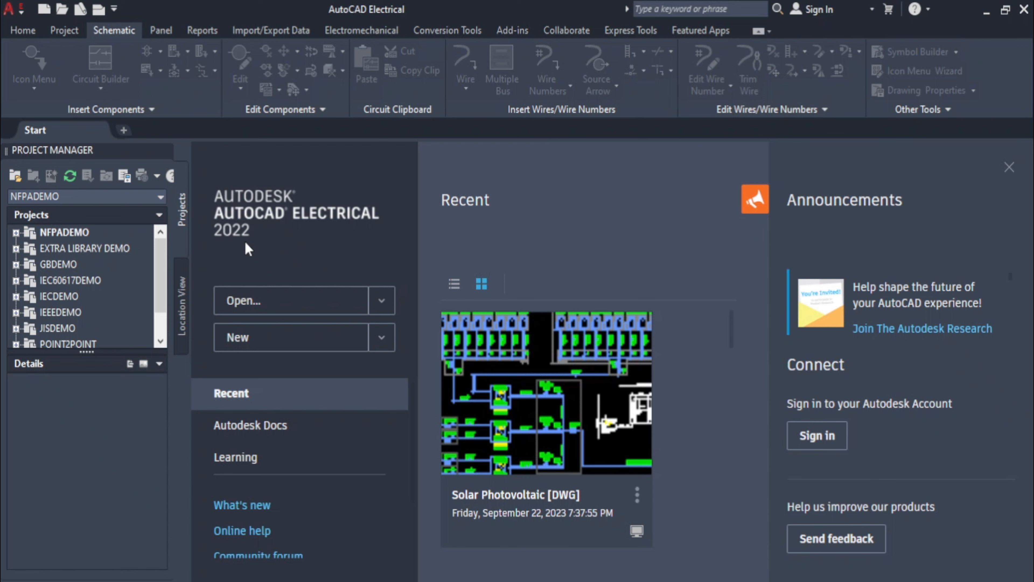
{"action": "mouse_move", "coordinate": [332, 363]}
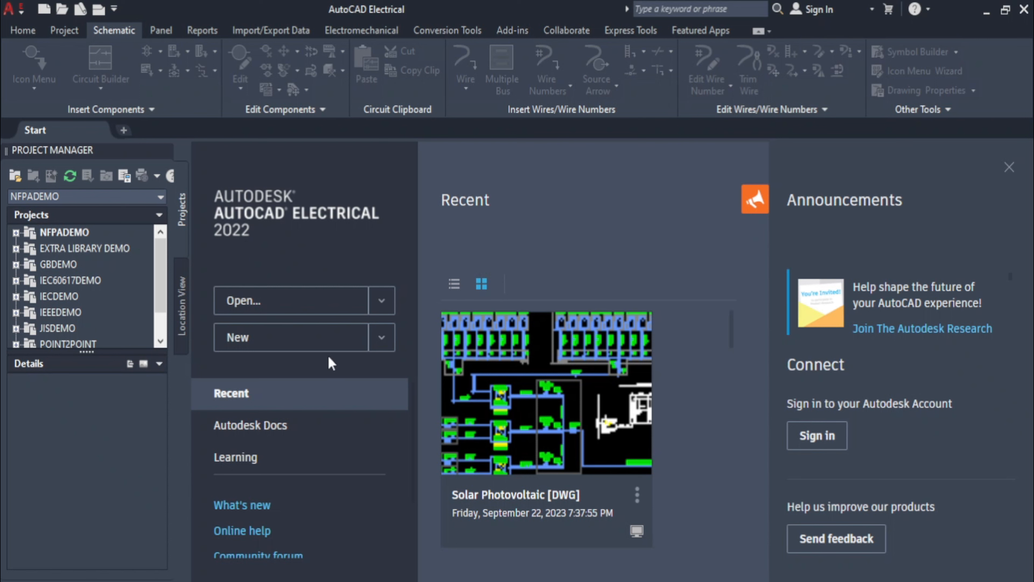
{"action": "mouse_move", "coordinate": [382, 343]}
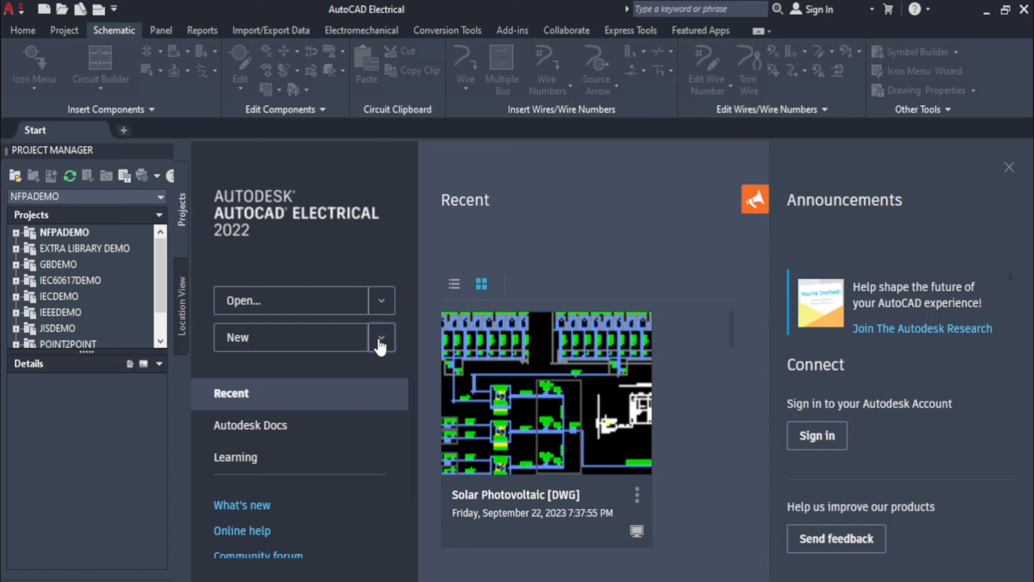
- Expand the New drawing template choices and browse templates to reach the Select Template dialog
{"action": "left_click", "coordinate": [382, 338]}
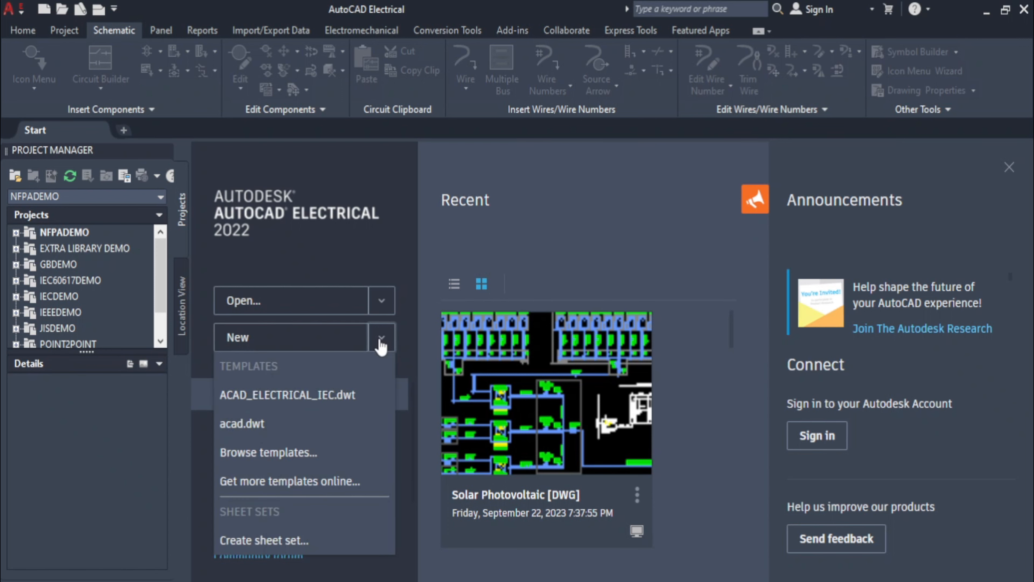
{"action": "mouse_move", "coordinate": [330, 453]}
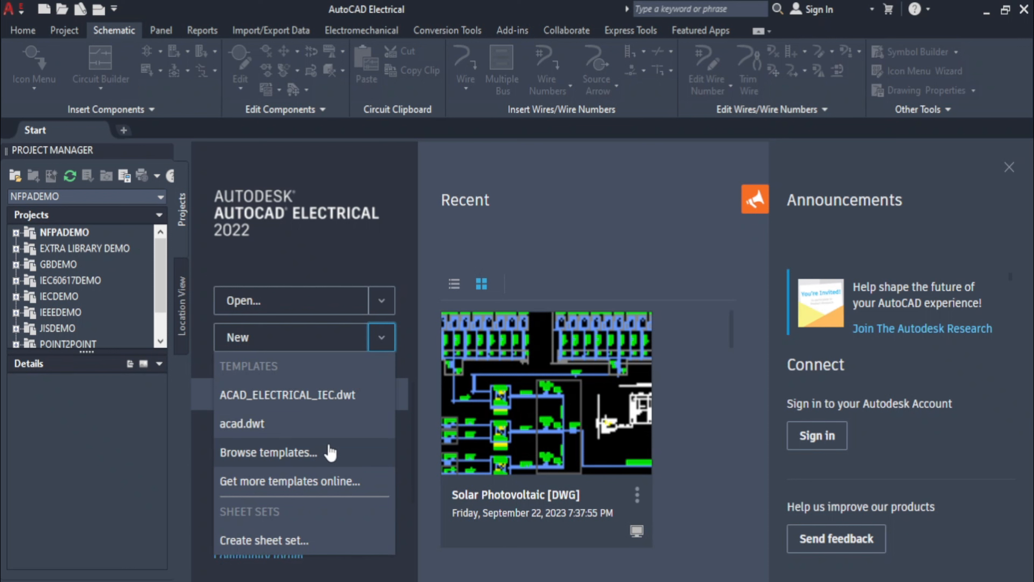
{"action": "mouse_move", "coordinate": [336, 449]}
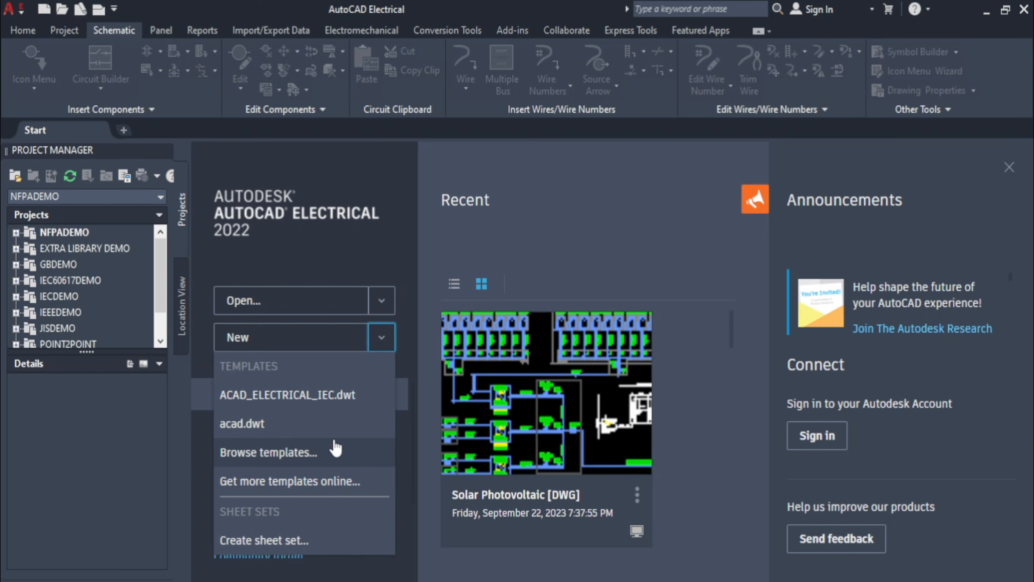
{"action": "left_click", "coordinate": [268, 452]}
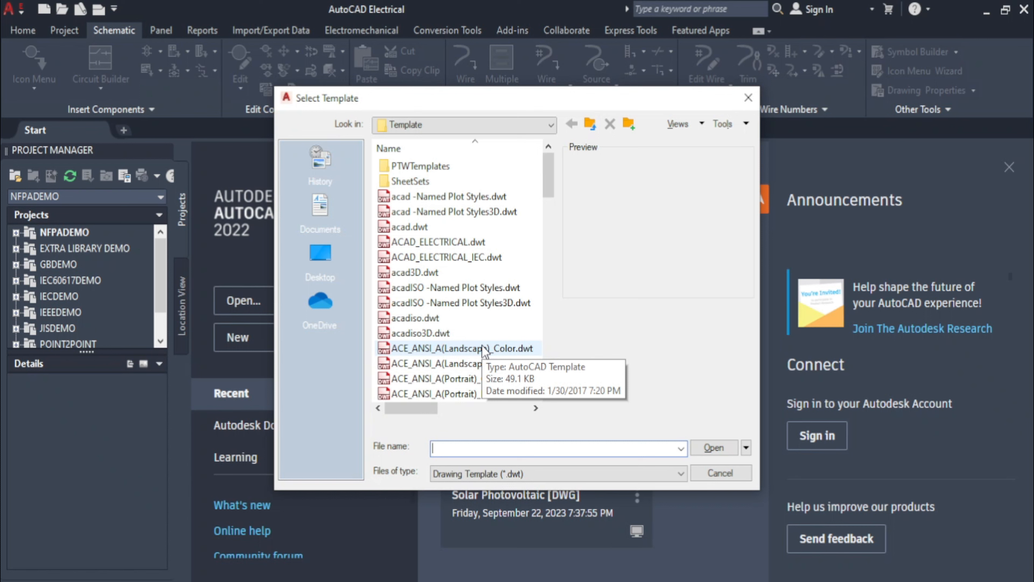
{"action": "mouse_move", "coordinate": [470, 211]}
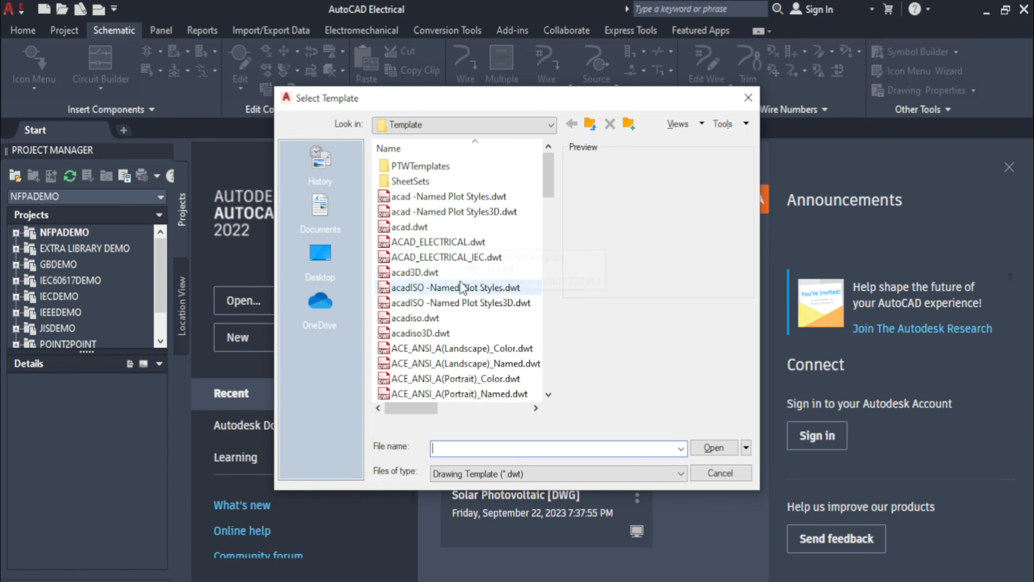
{"action": "mouse_move", "coordinate": [453, 287]}
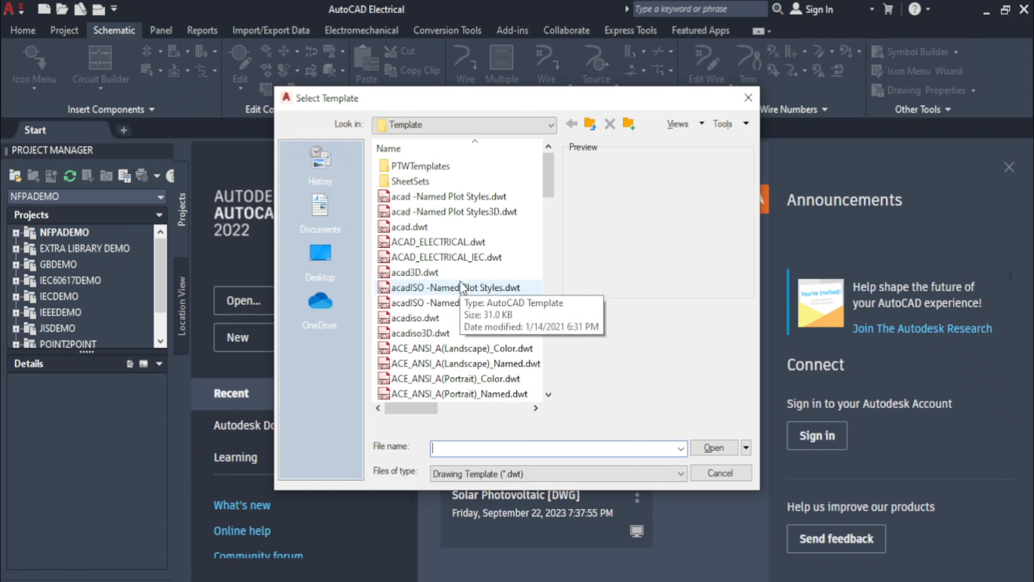